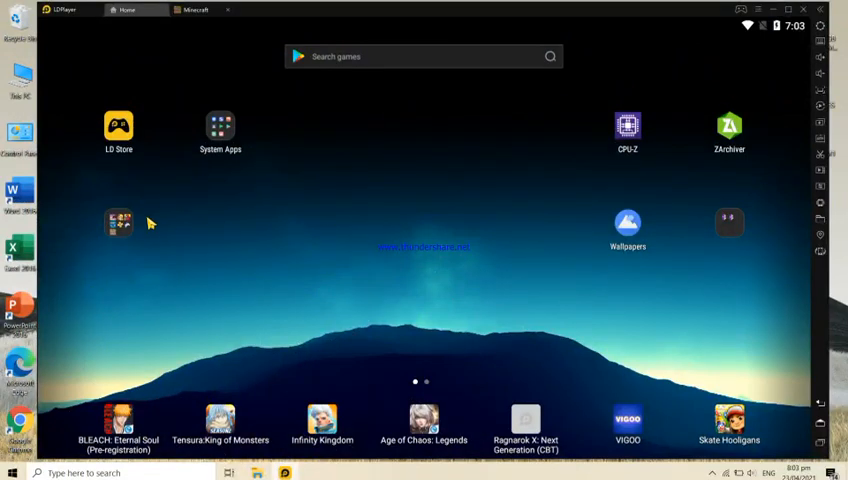
- Launch the GamePad app from the home screen's games folder
click(118, 223)
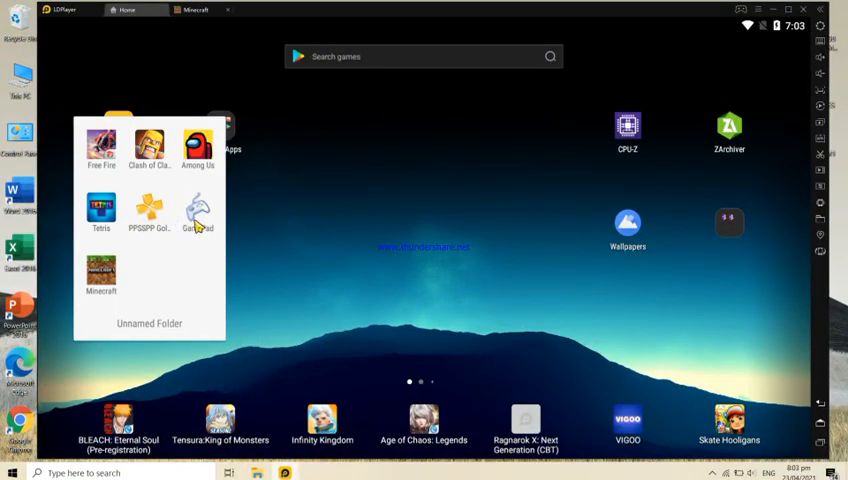
click(197, 213)
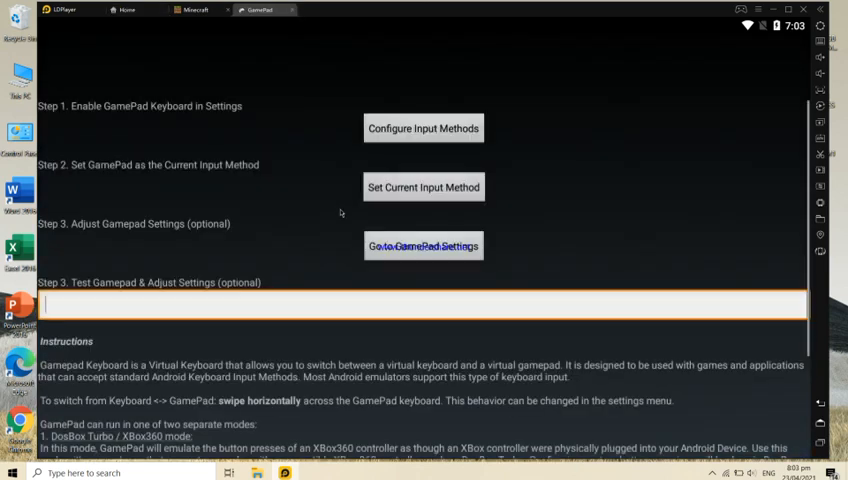
- Switch on the GamePad virtual keyboard, accept the reboot note, and select GamePad as current input method
click(423, 304)
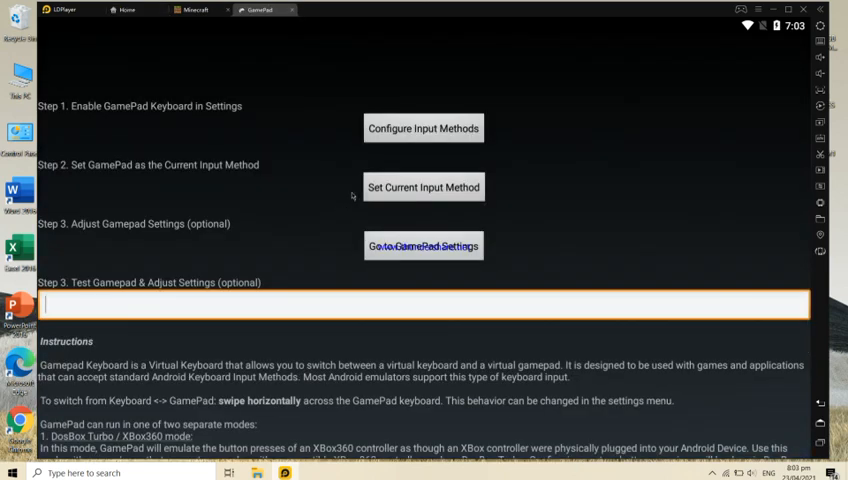
click(423, 128)
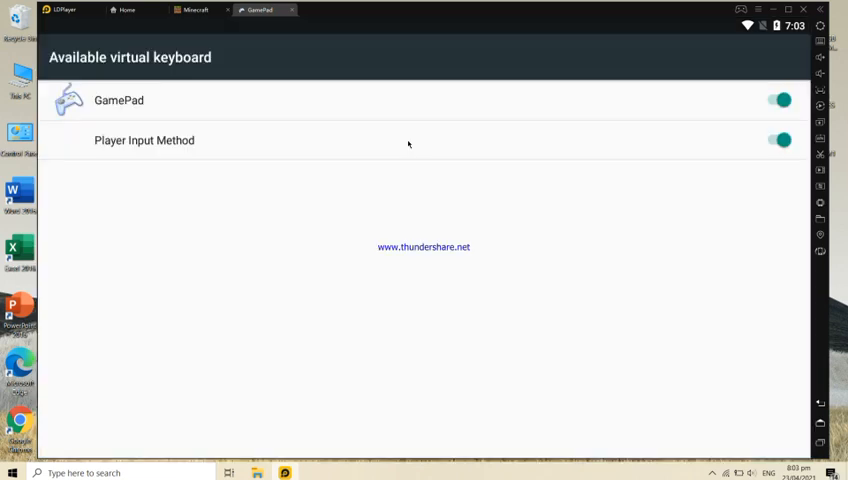
click(781, 100)
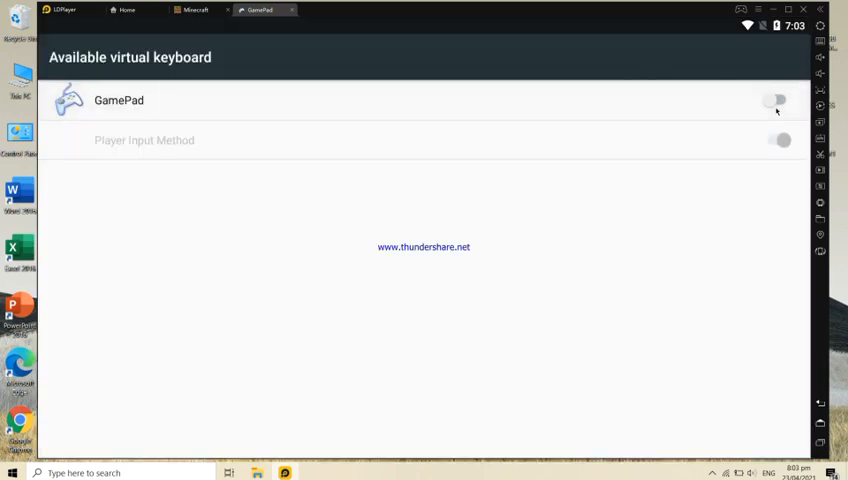
click(777, 100)
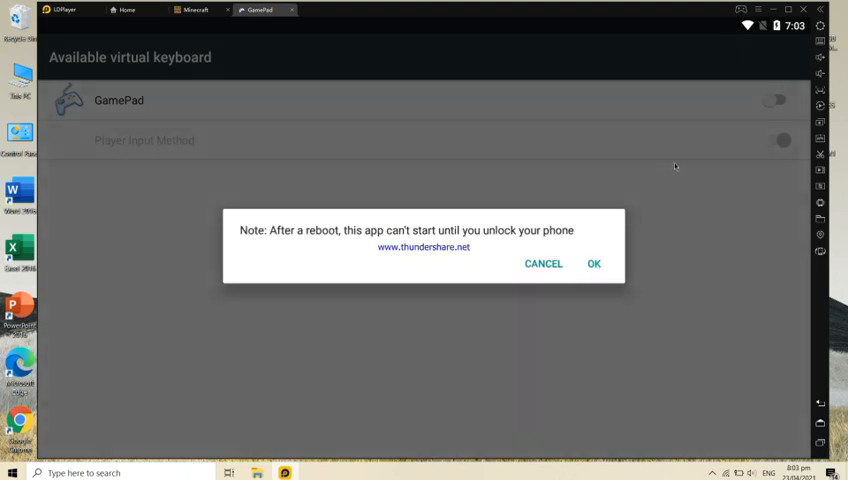
click(593, 263)
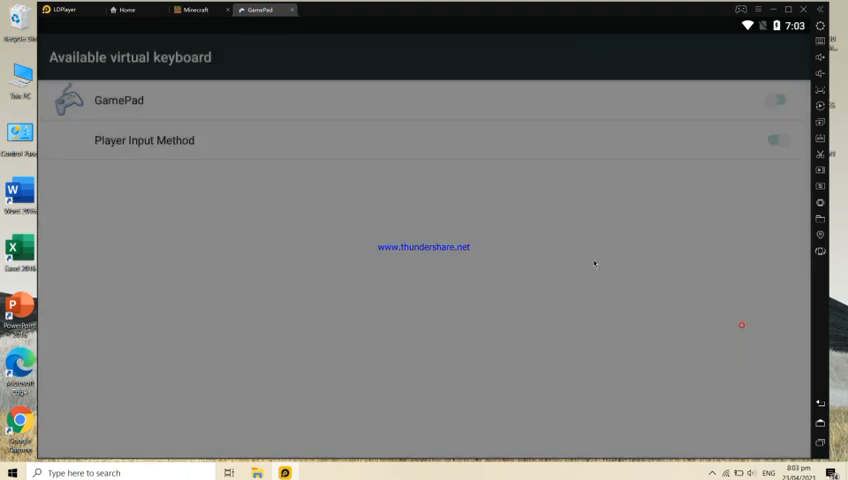
click(778, 100)
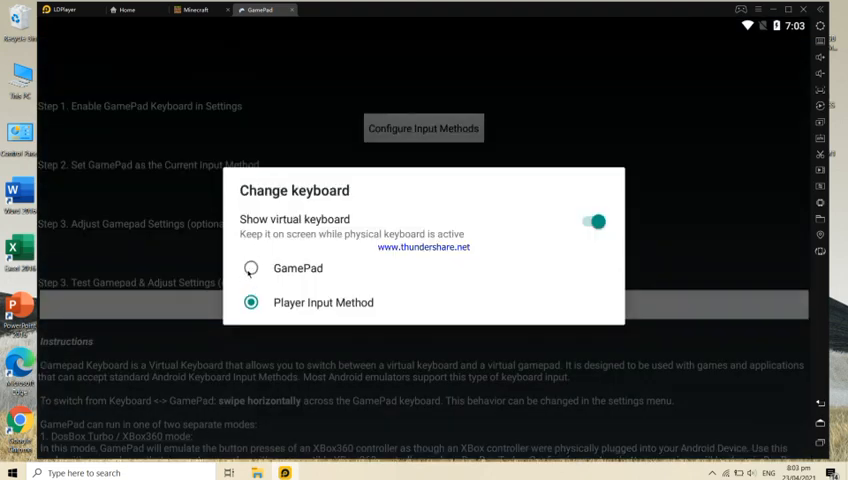
click(251, 302)
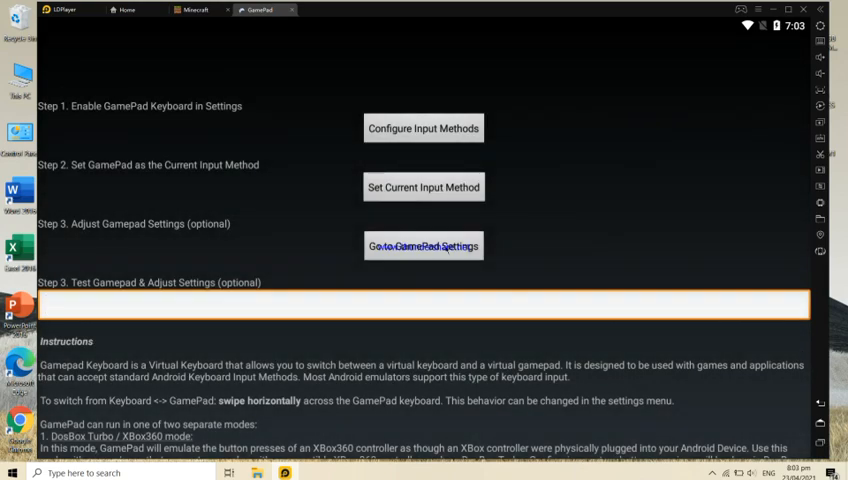
- In GamePad Settings, scroll through the button mappings, leaving Button A mapped to e
click(423, 245)
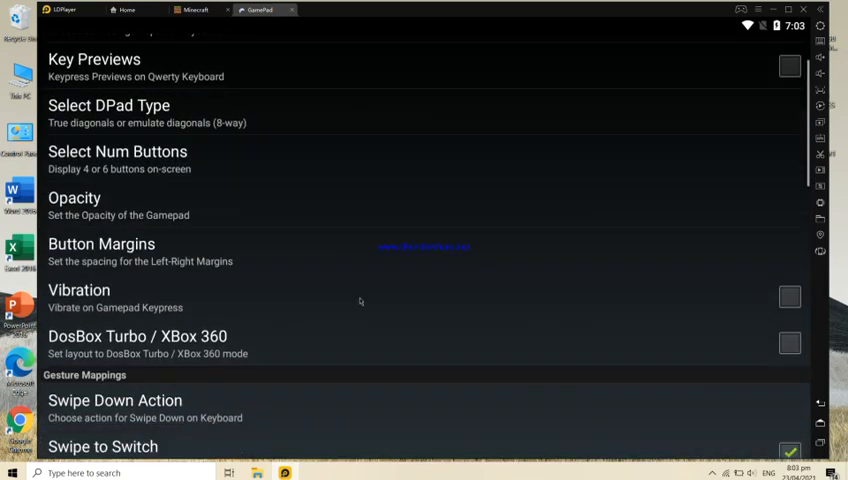
scroll(down, 3)
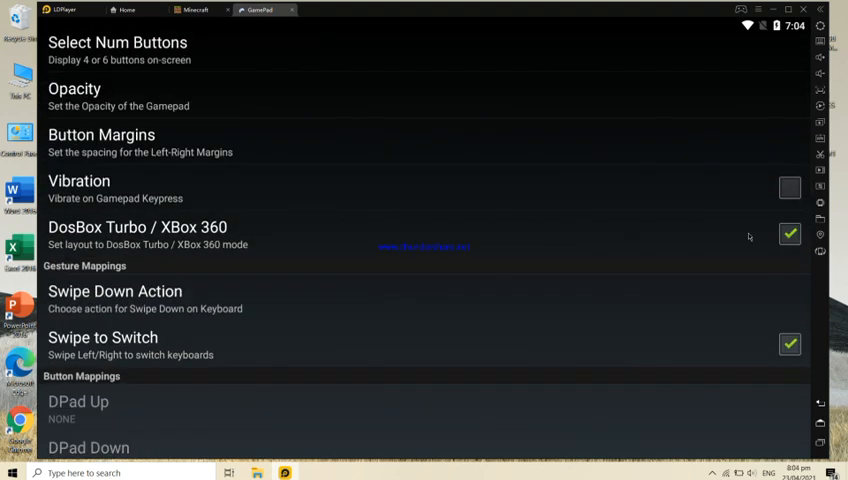
scroll(down, 3)
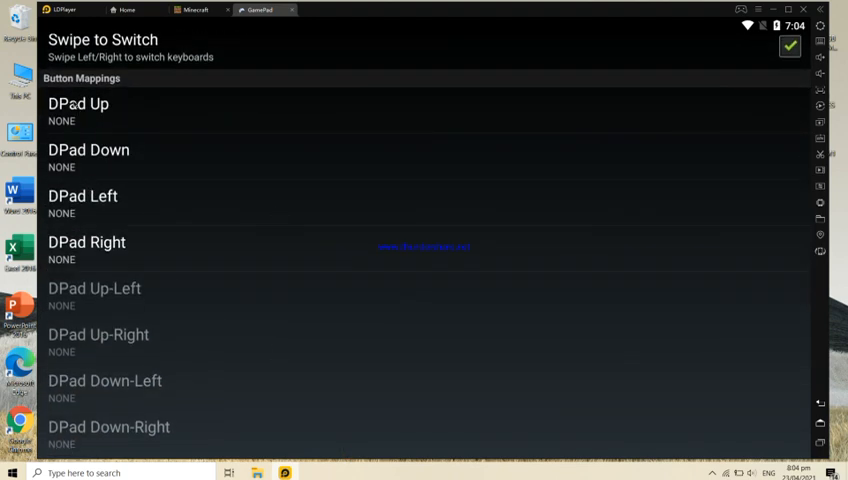
mouse_move(258, 276)
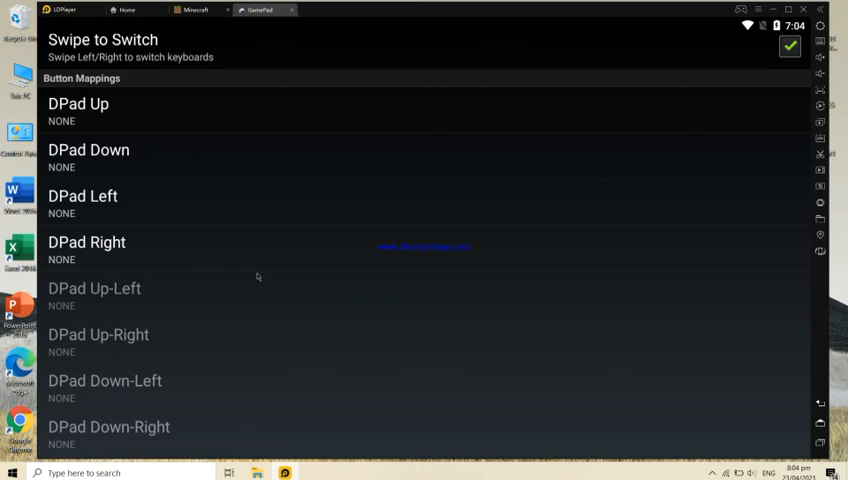
scroll(down, 3)
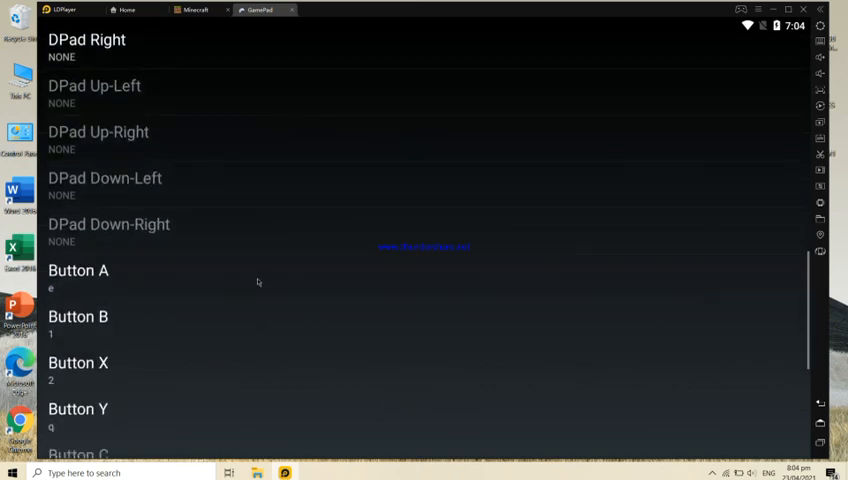
scroll(down, 3)
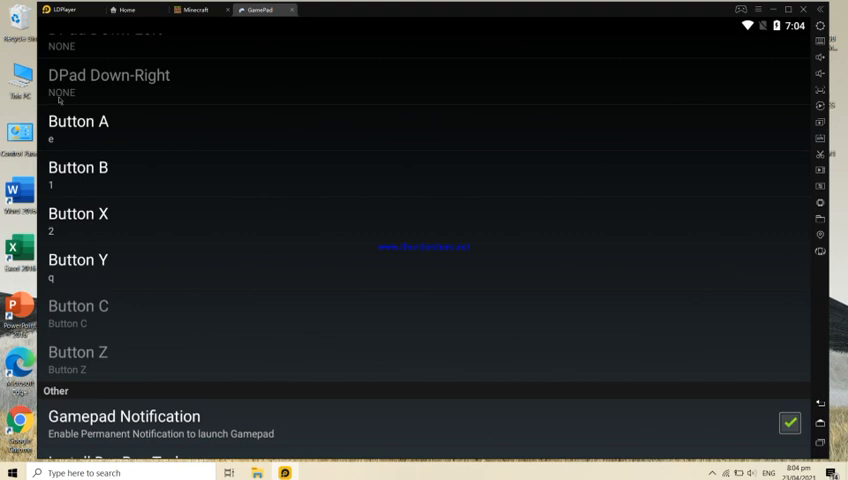
click(78, 125)
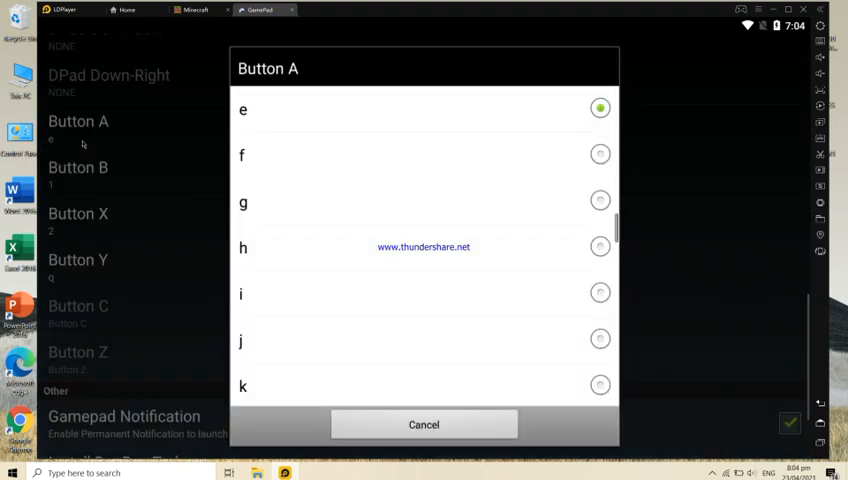
click(423, 424)
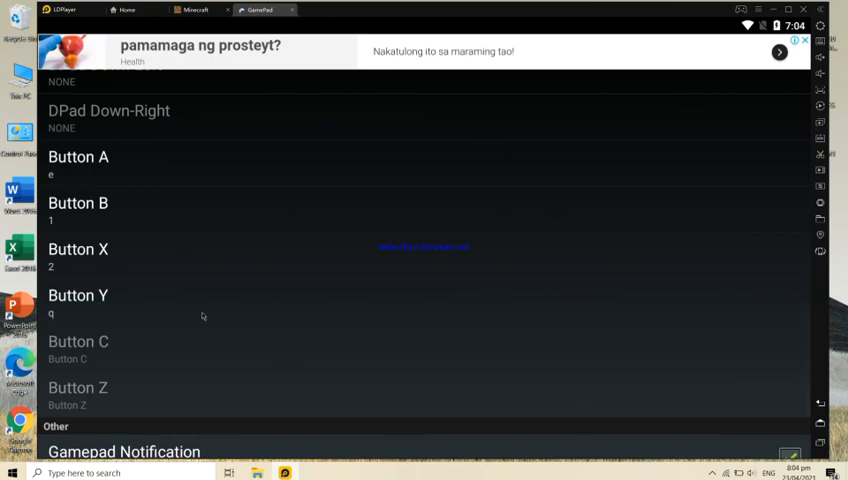
scroll(down, 3)
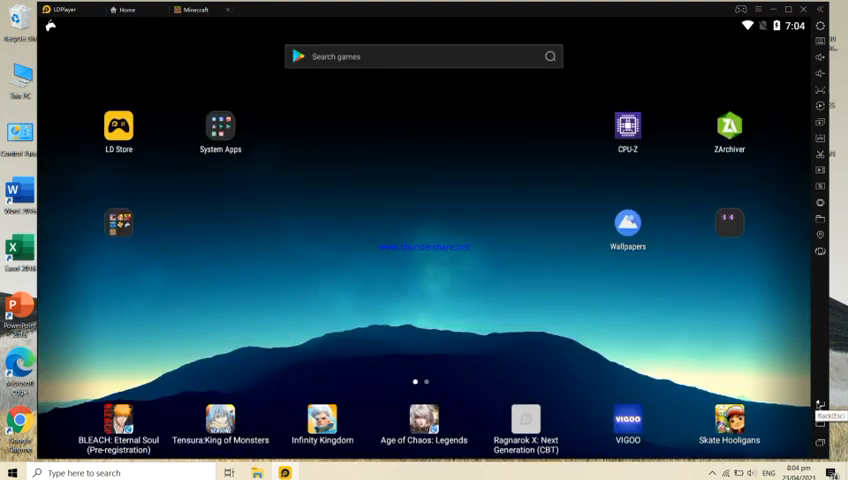
mouse_move(60, 37)
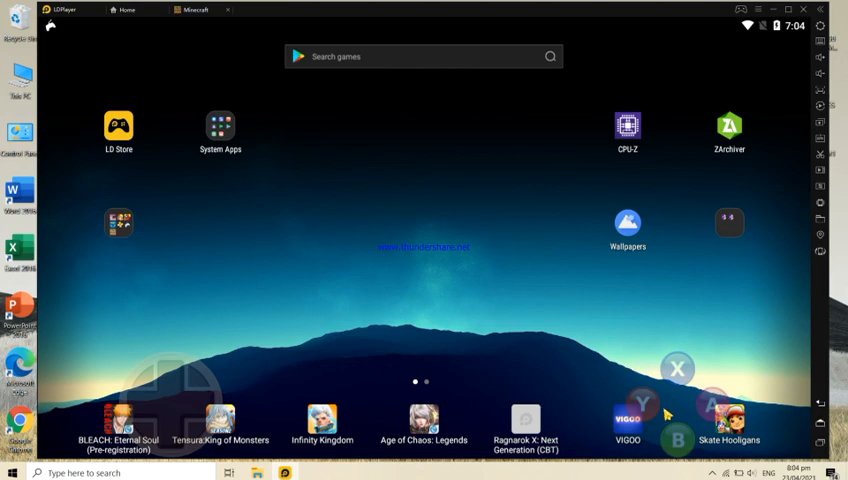
mouse_move(257, 276)
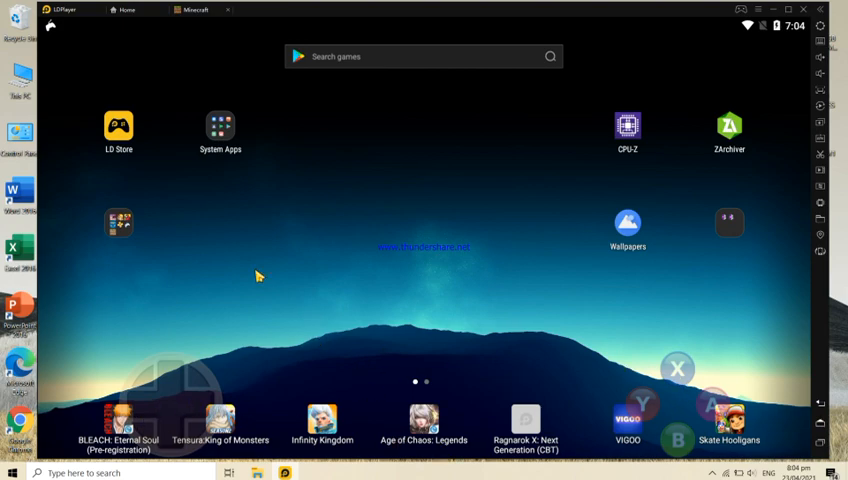
- Switch to the Minecraft tab and resume the paused world
click(194, 9)
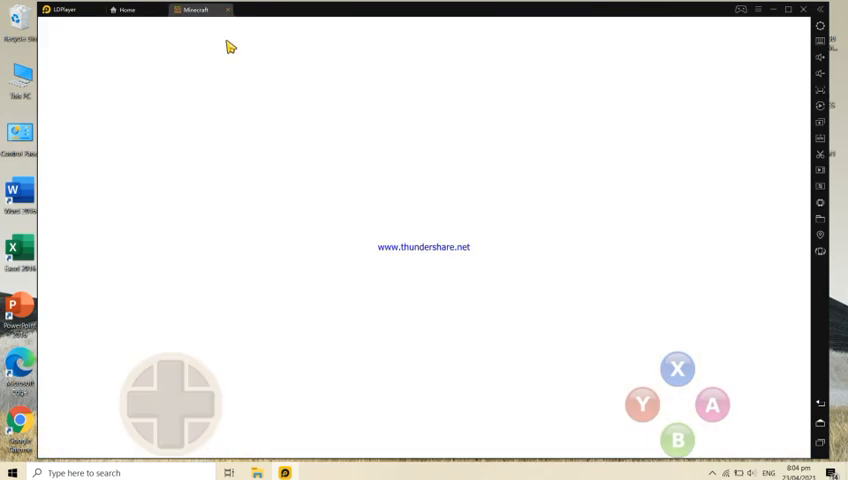
mouse_move(443, 230)
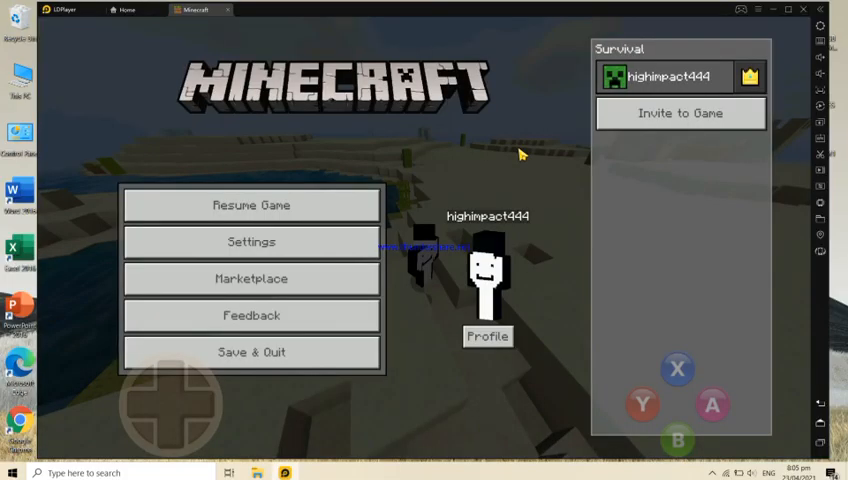
click(251, 204)
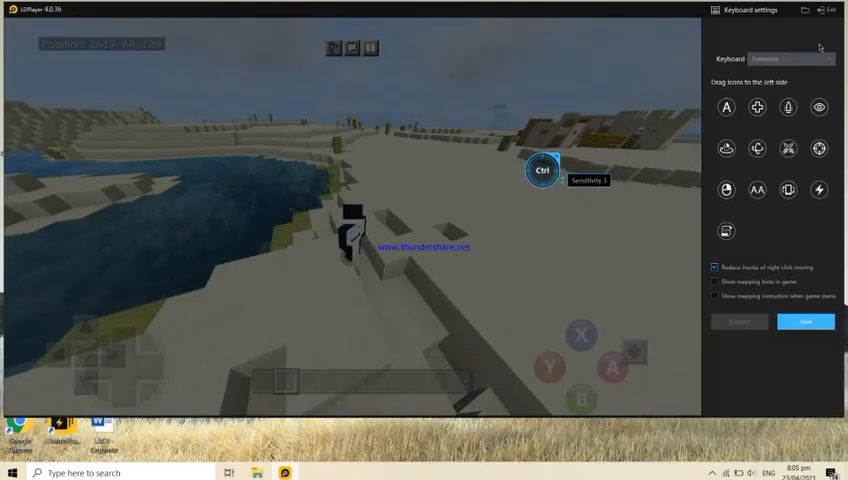
mouse_move(726, 107)
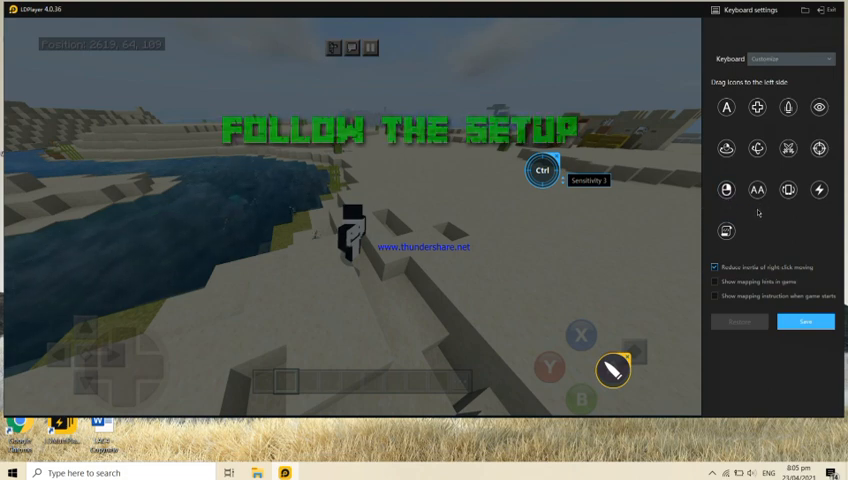
- Save the key mapping placed over the gamepad's A button
click(611, 371)
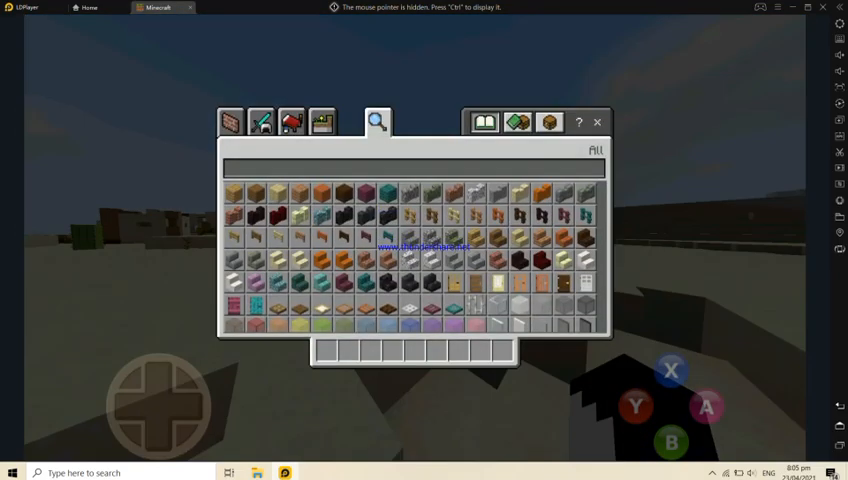
- Close the Minecraft inventory and reopen Minecraft from the recent apps
click(597, 121)
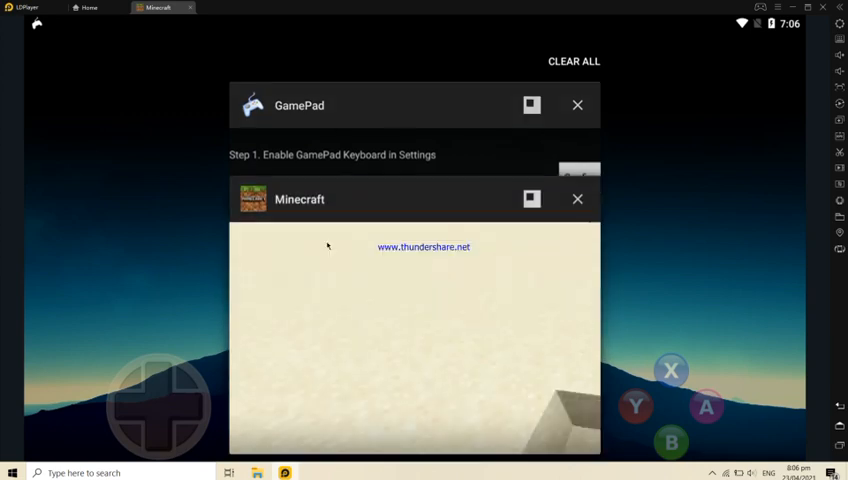
click(574, 61)
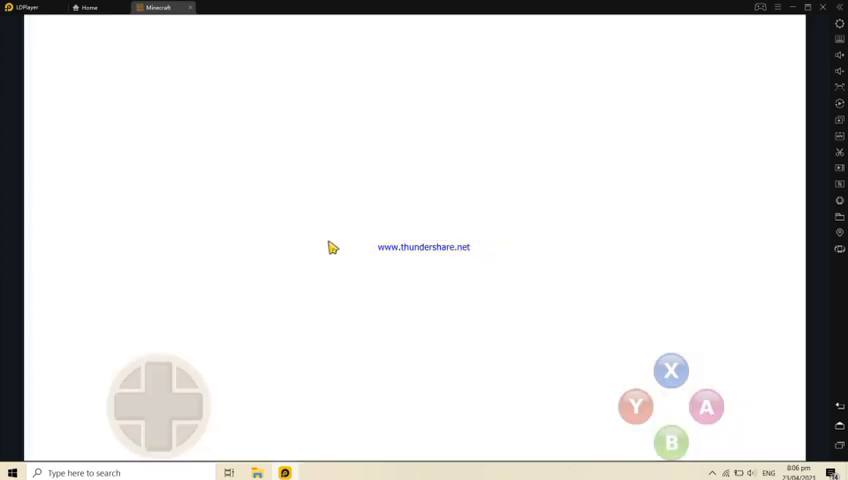